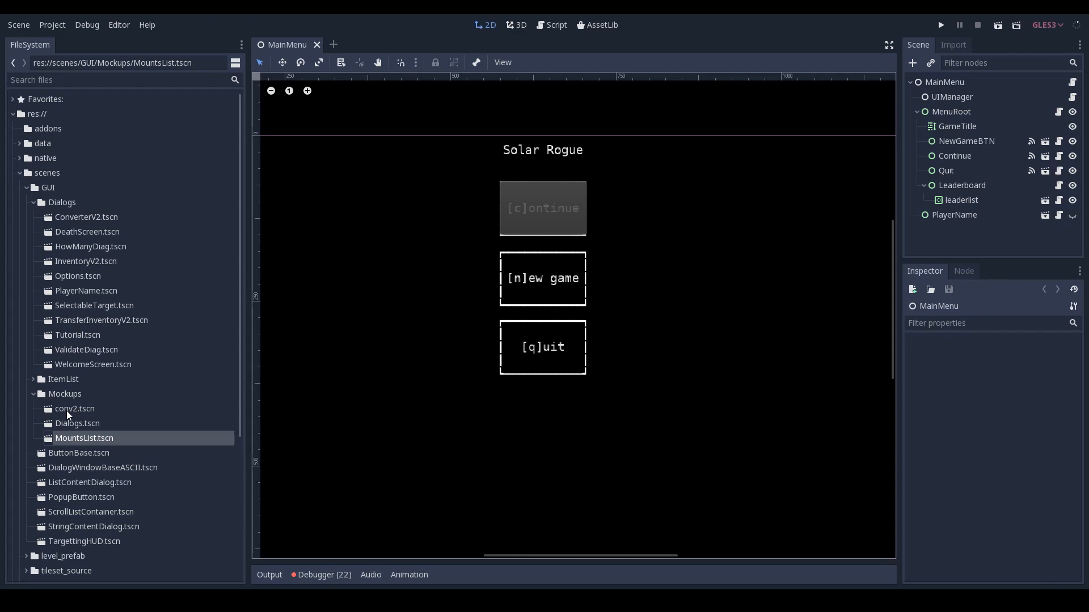
- Open the MountsList.tscn scene from the Mockups folder
left_click(65, 393)
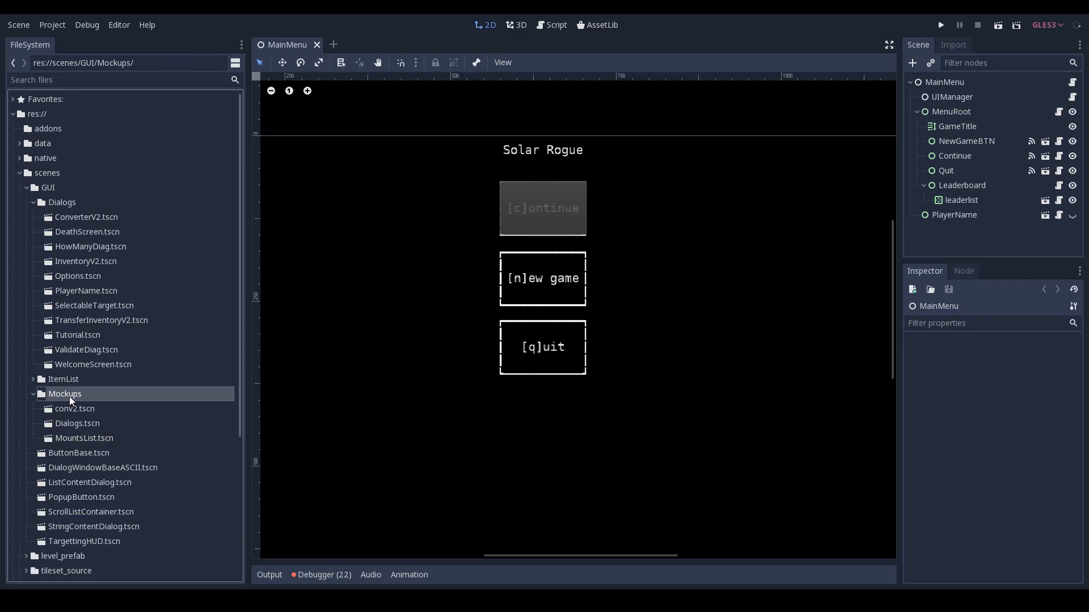
mouse_move(78, 442)
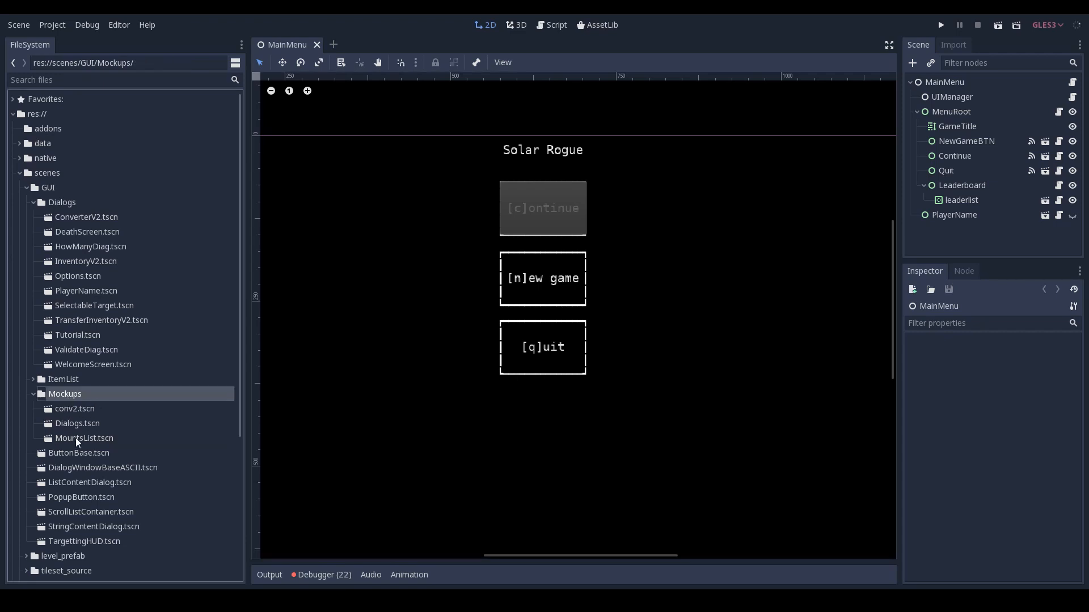
mouse_move(83, 438)
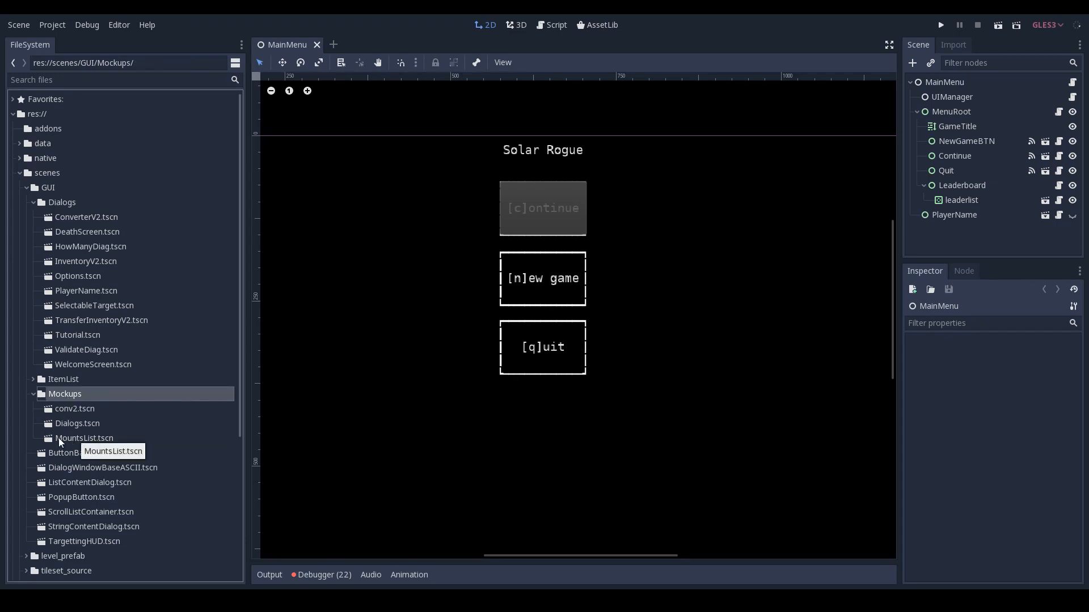
left_click(84, 439)
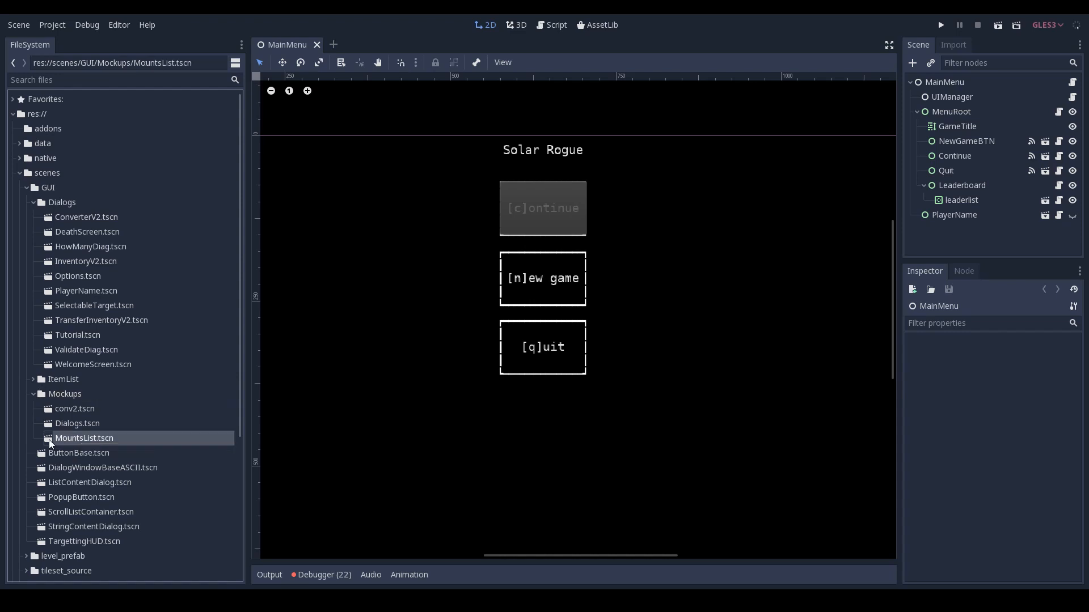
double_click(84, 438)
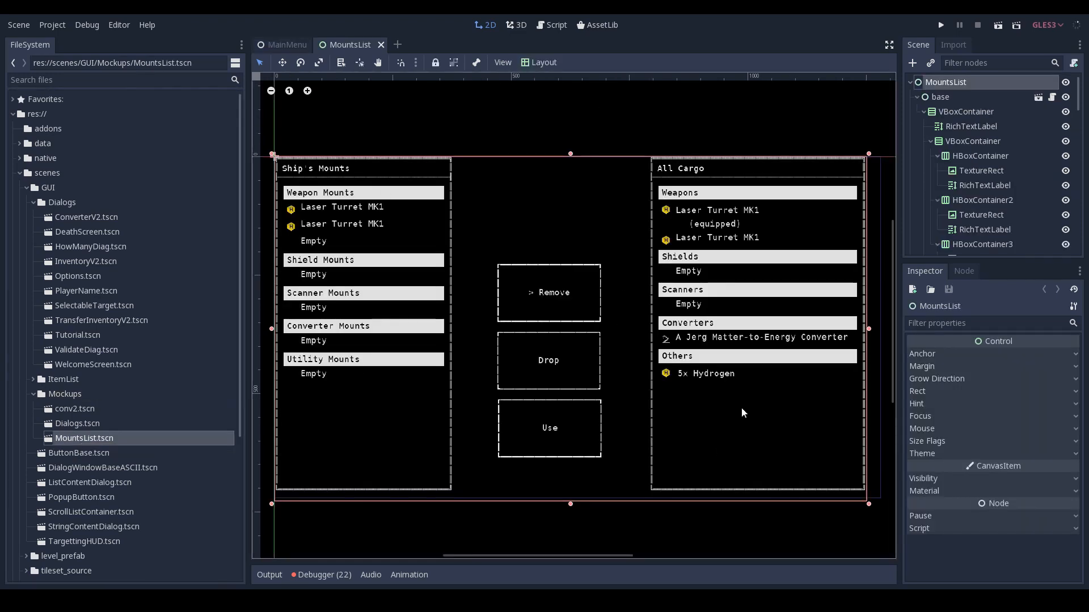
mouse_move(309, 331)
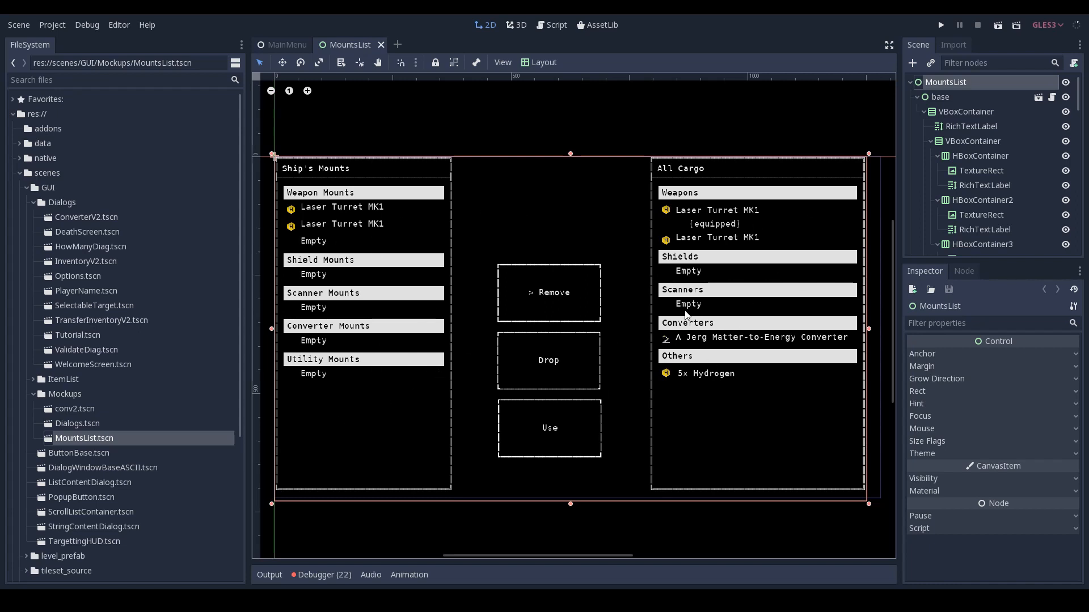
mouse_move(646, 210)
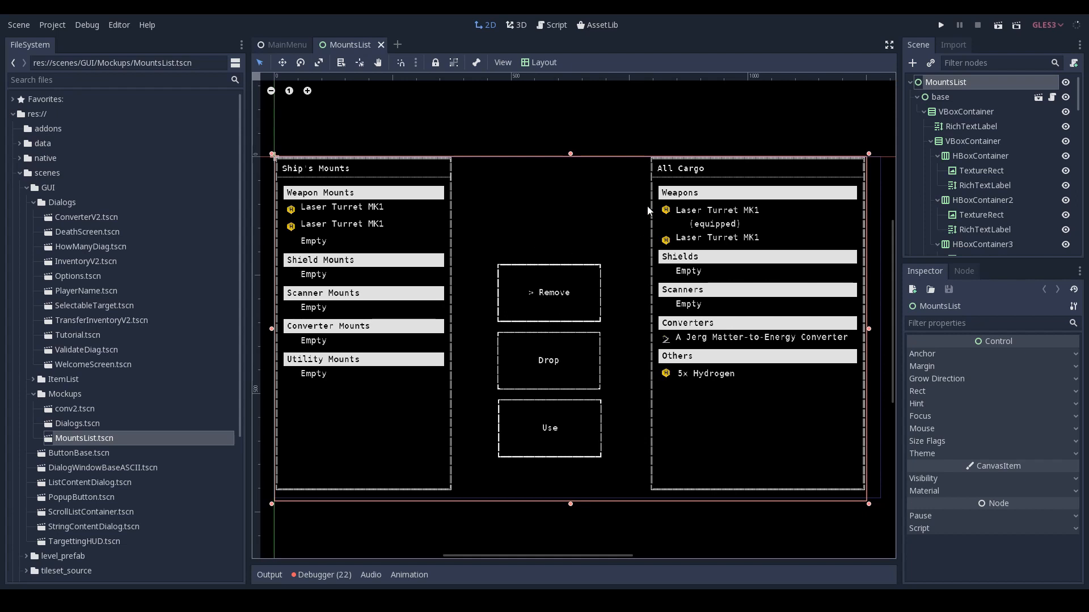
mouse_move(331, 370)
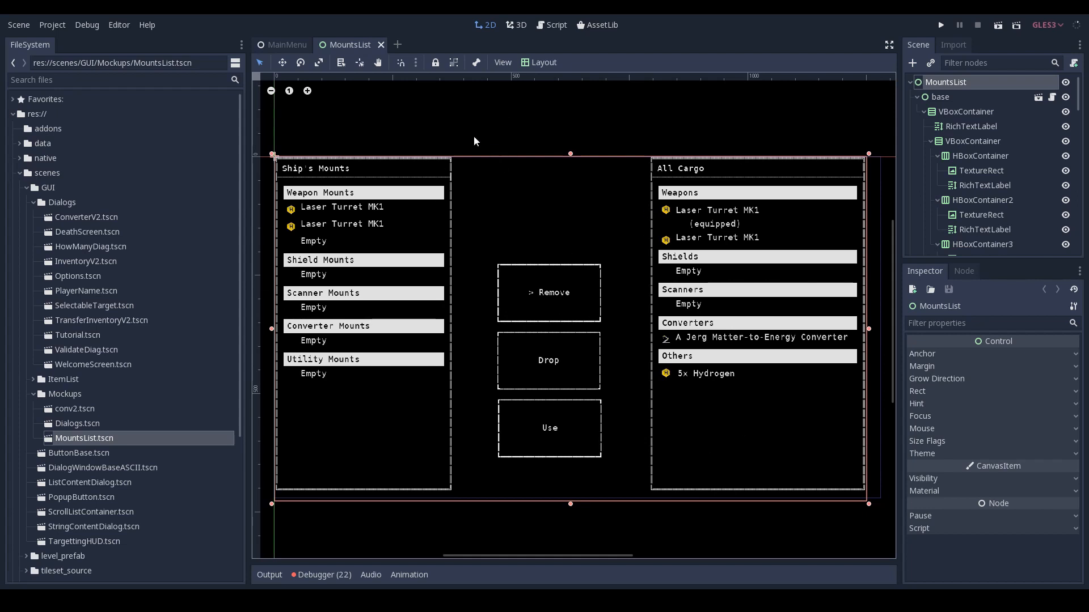
mouse_move(749, 255)
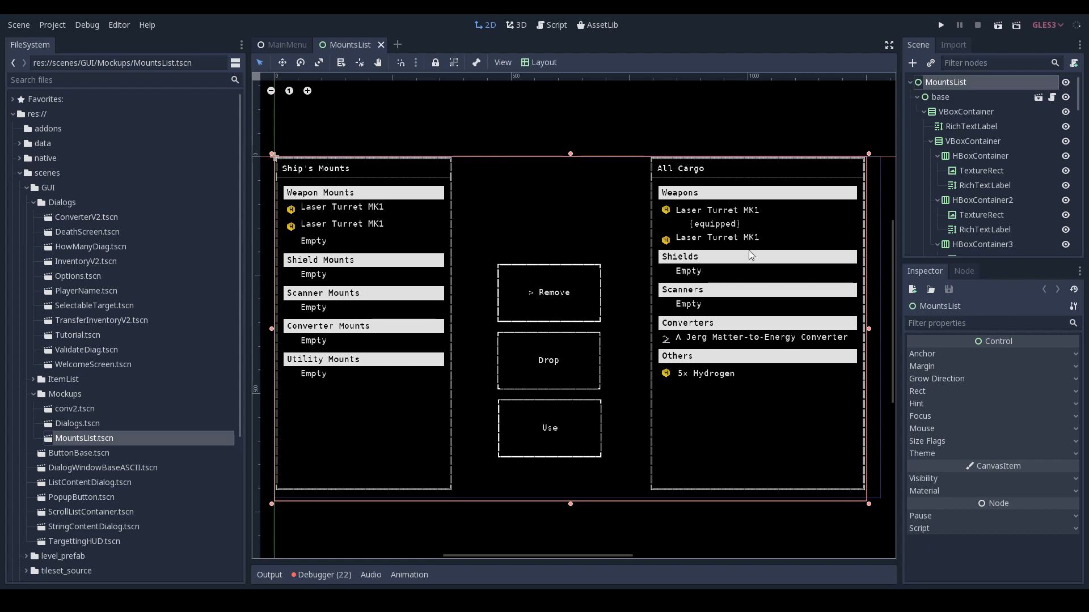
mouse_move(755, 301)
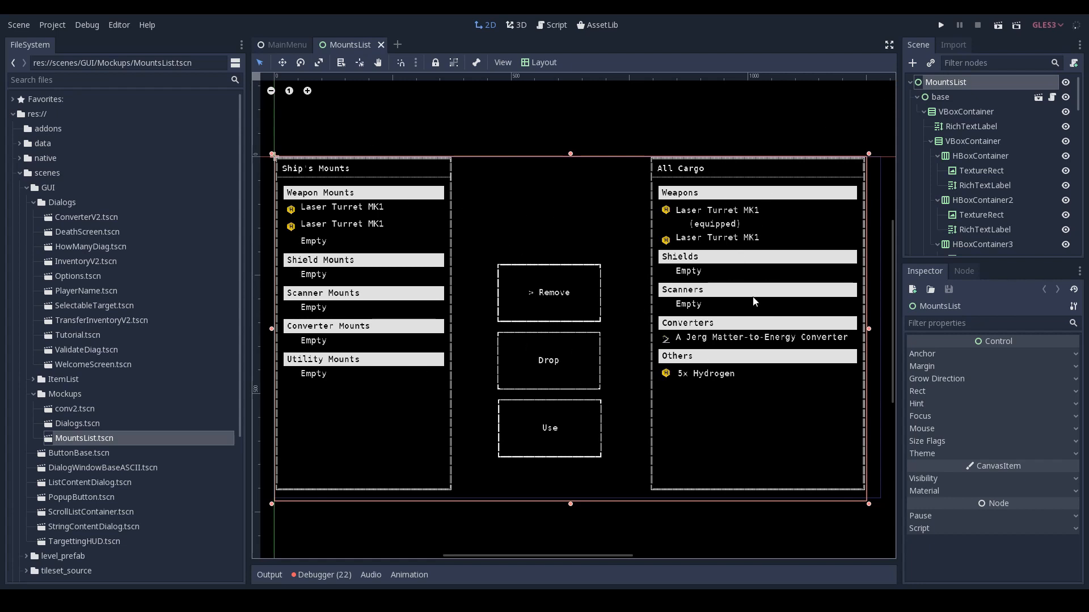
- Run the MountsList mockup in a game window, then stop it
left_click(939, 24)
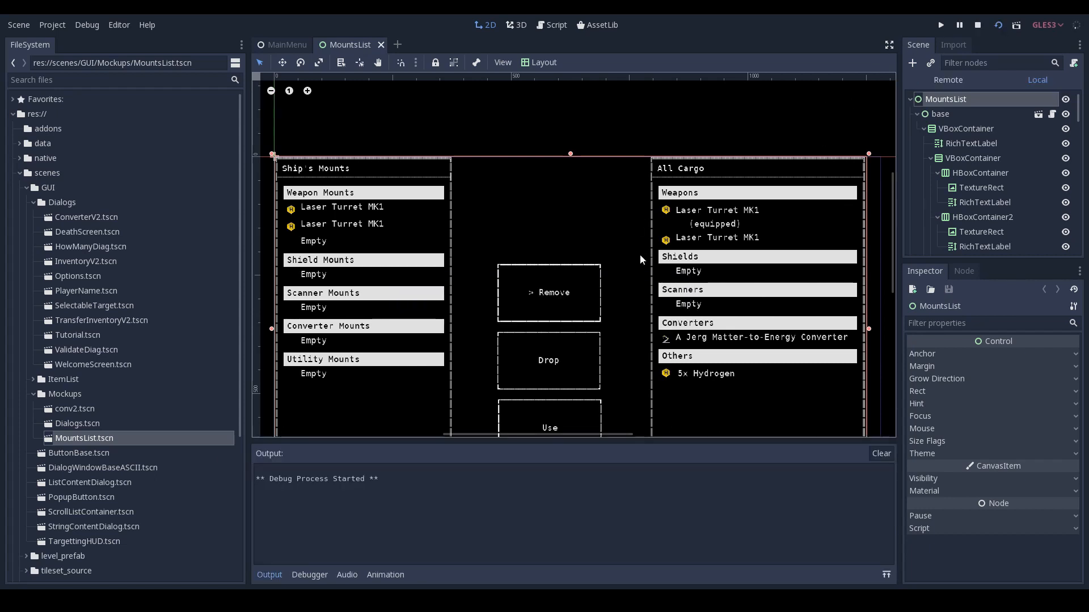
left_click(940, 25)
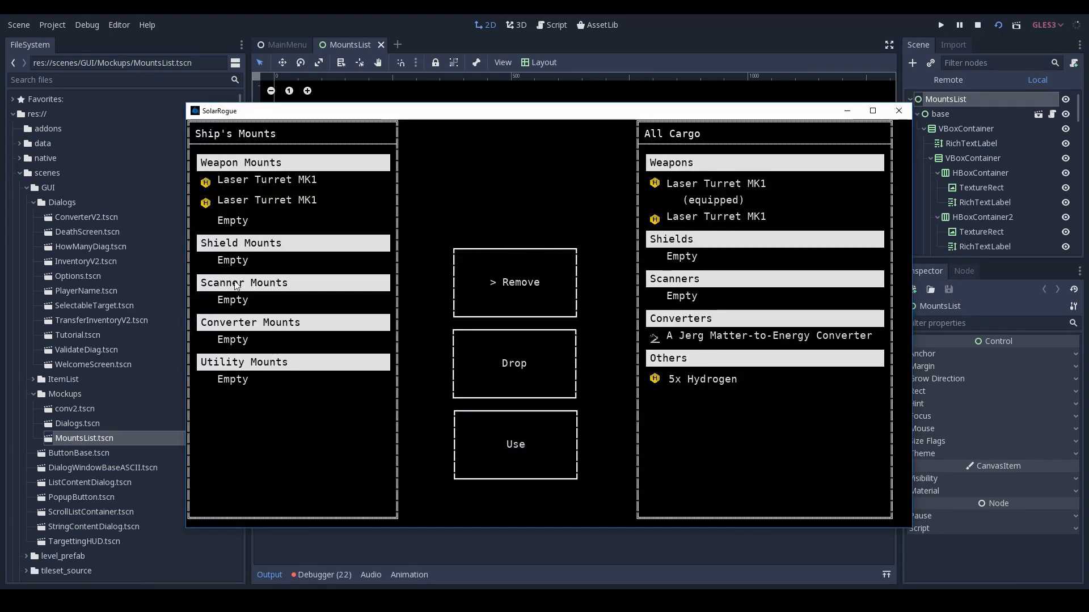
mouse_move(278, 240)
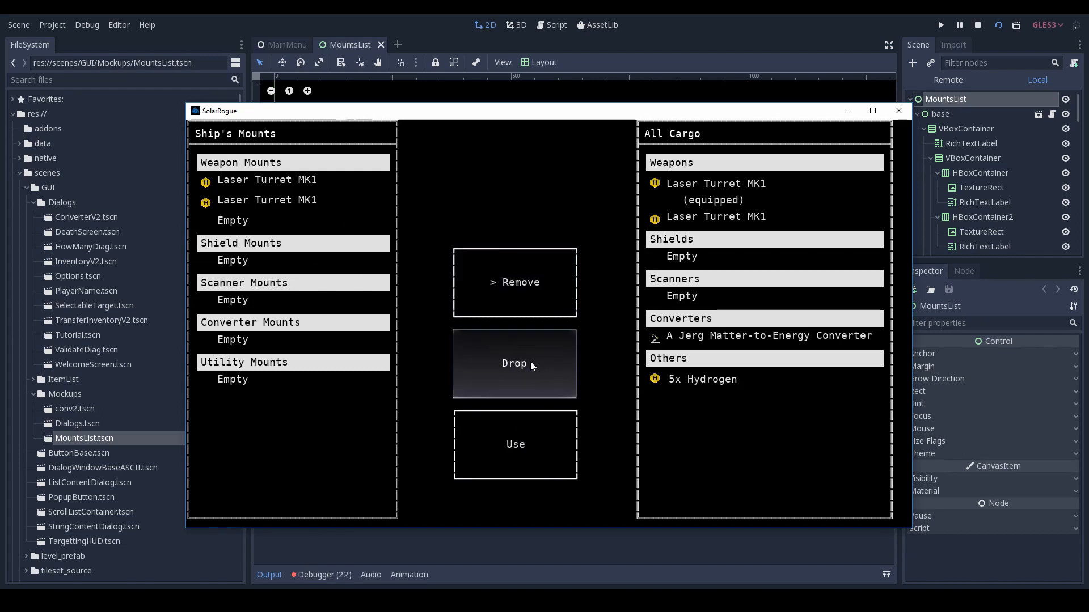
mouse_move(445, 187)
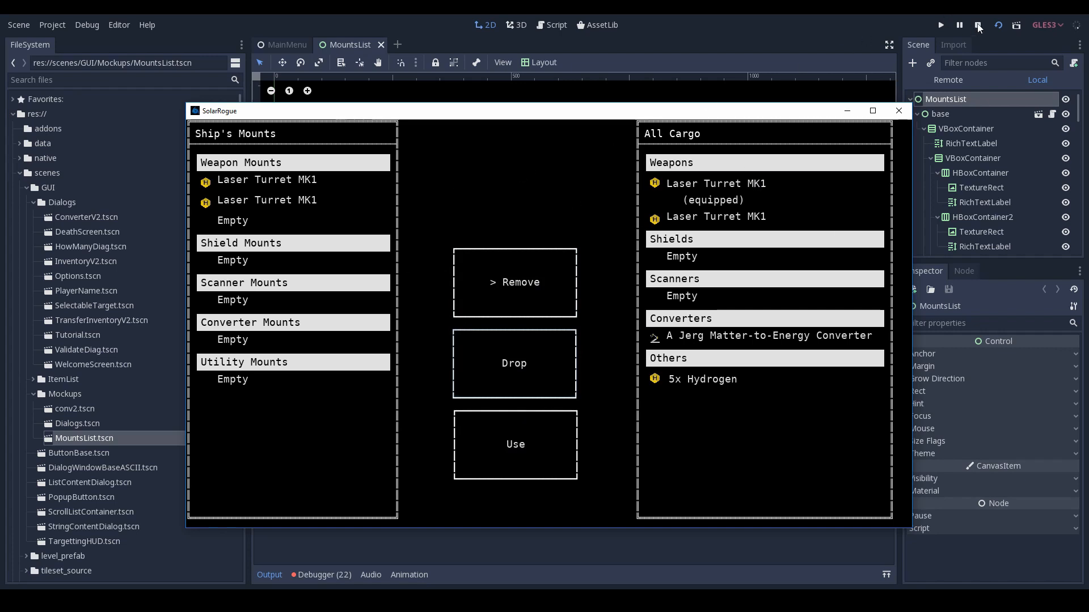
left_click(978, 25)
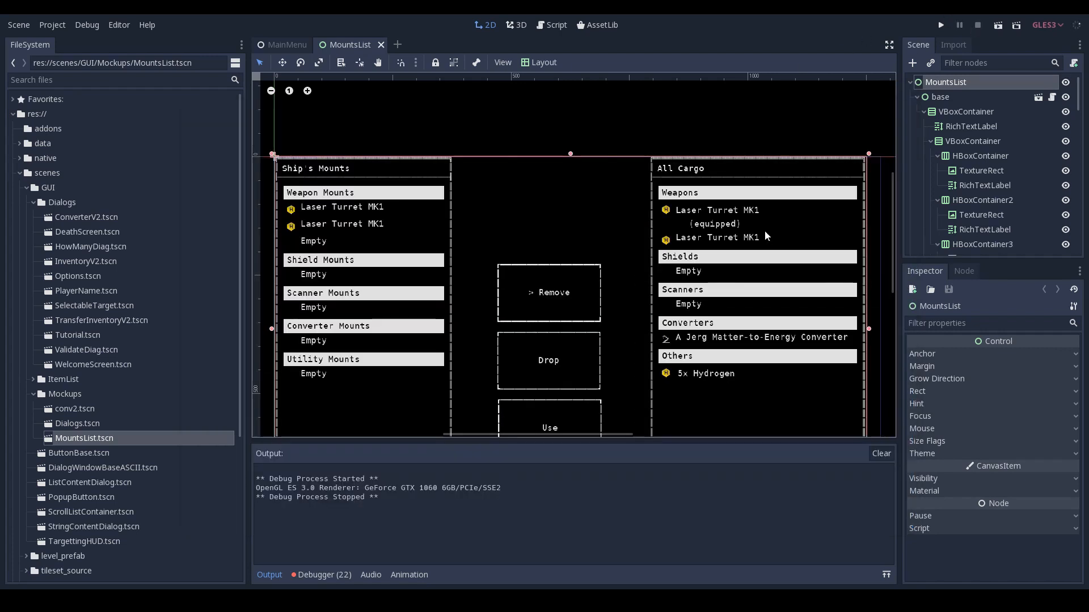
mouse_move(777, 220)
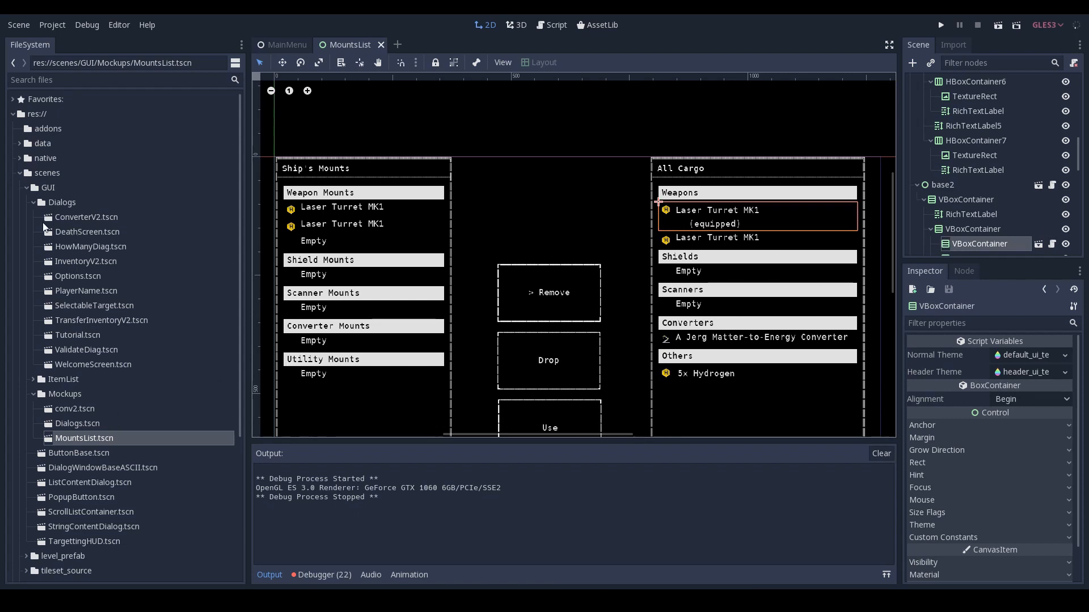
mouse_move(548, 249)
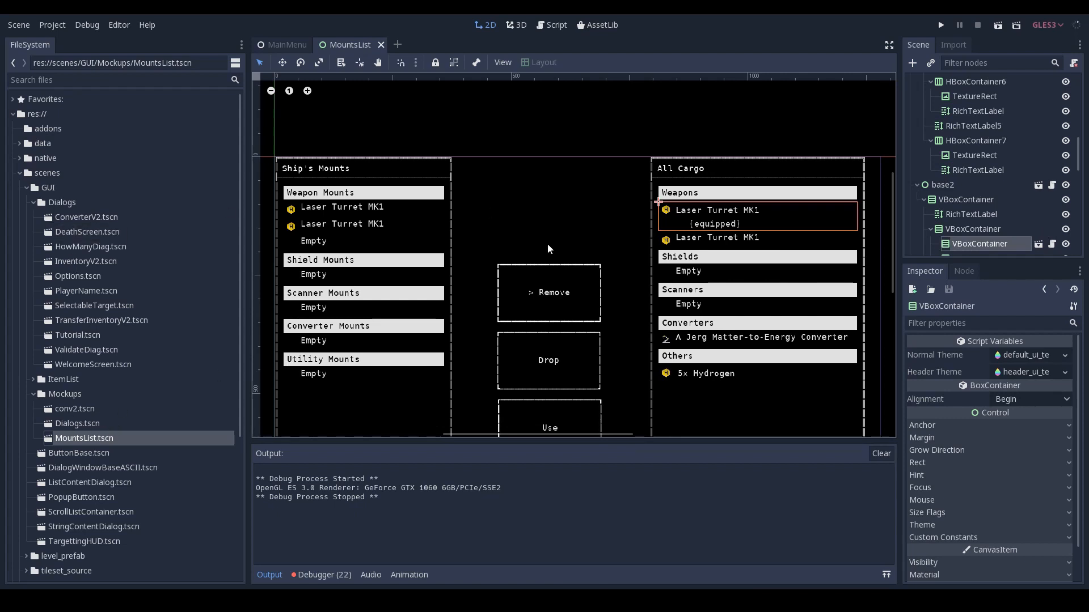
mouse_move(75, 229)
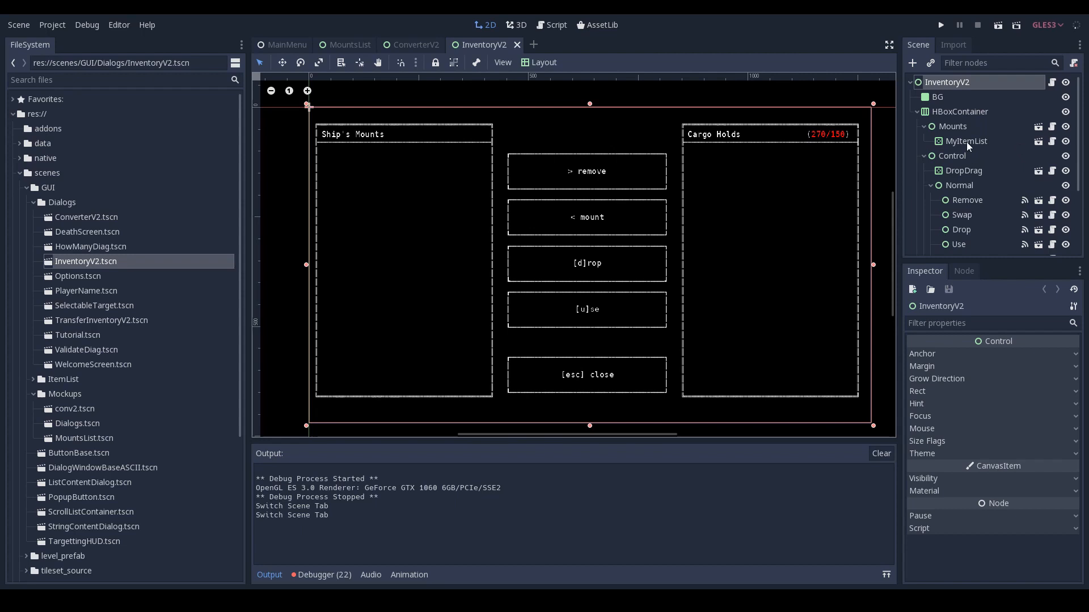
left_click(963, 170)
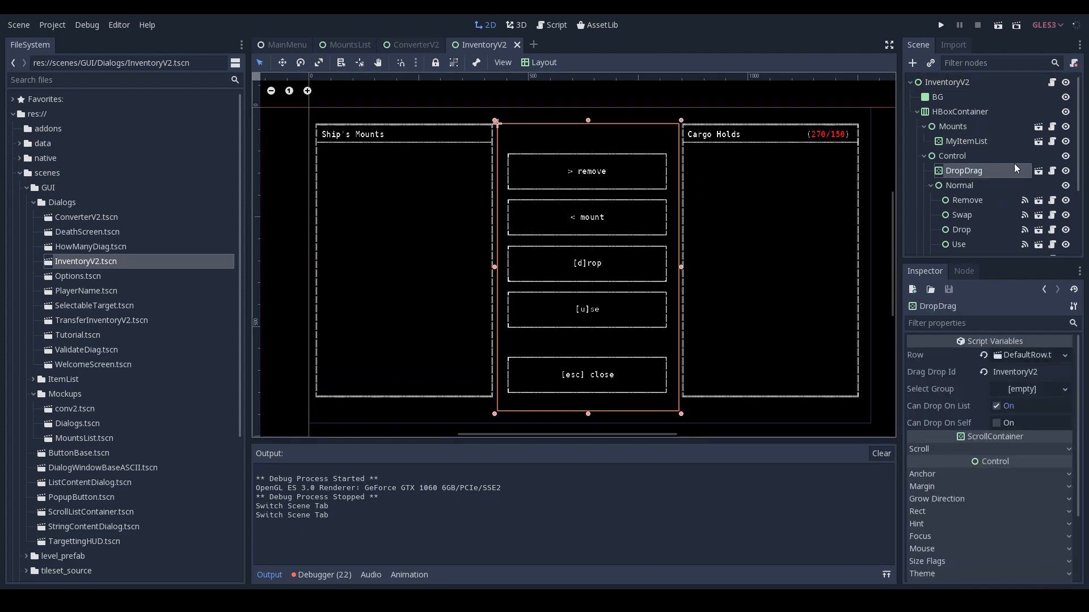
scroll("down", 3)
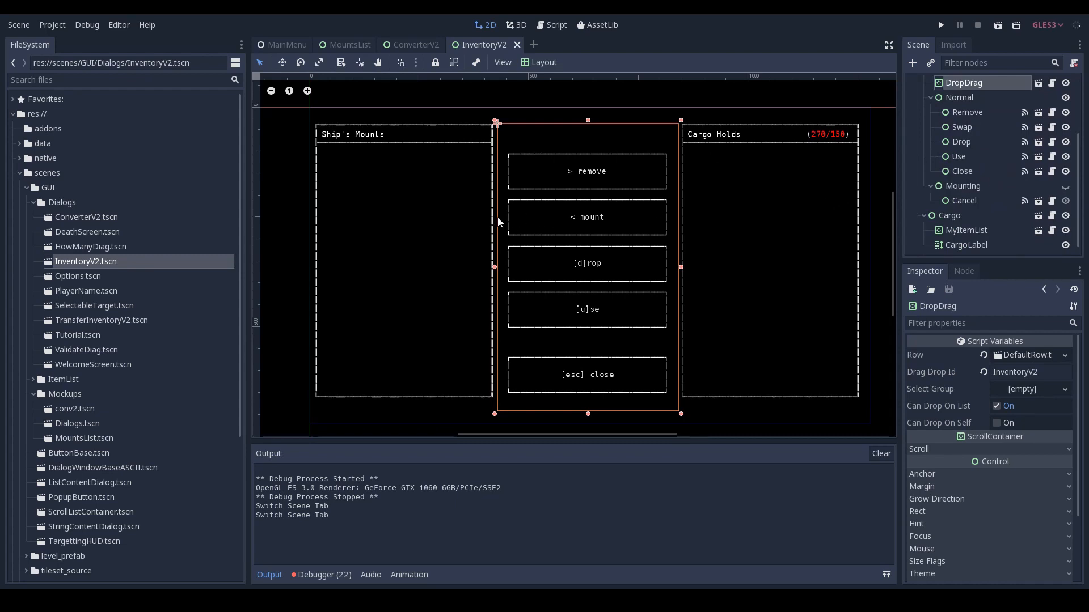
mouse_move(489, 205)
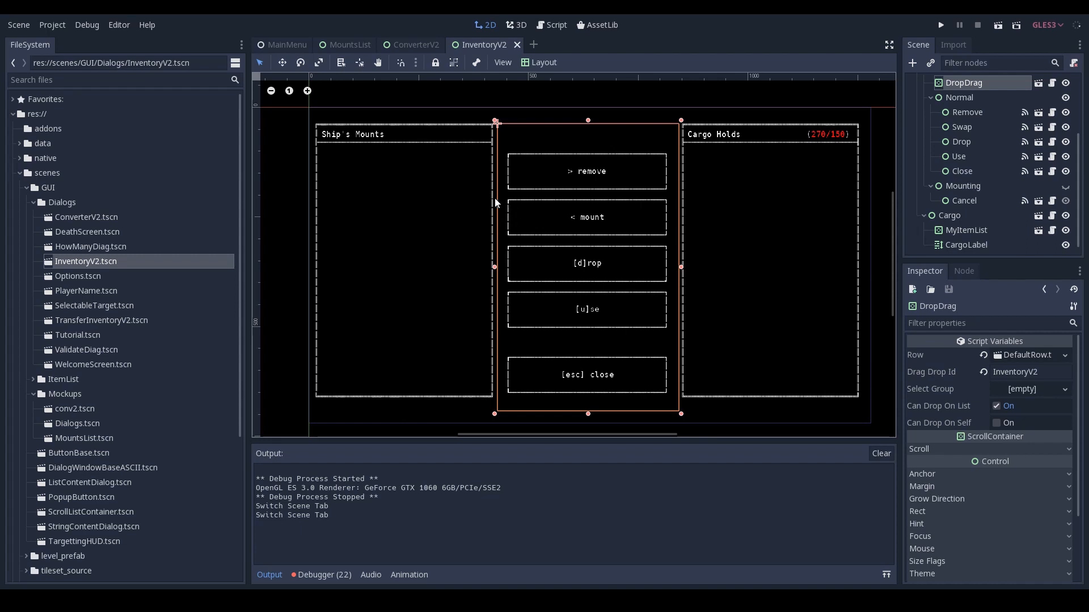
left_click(939, 24)
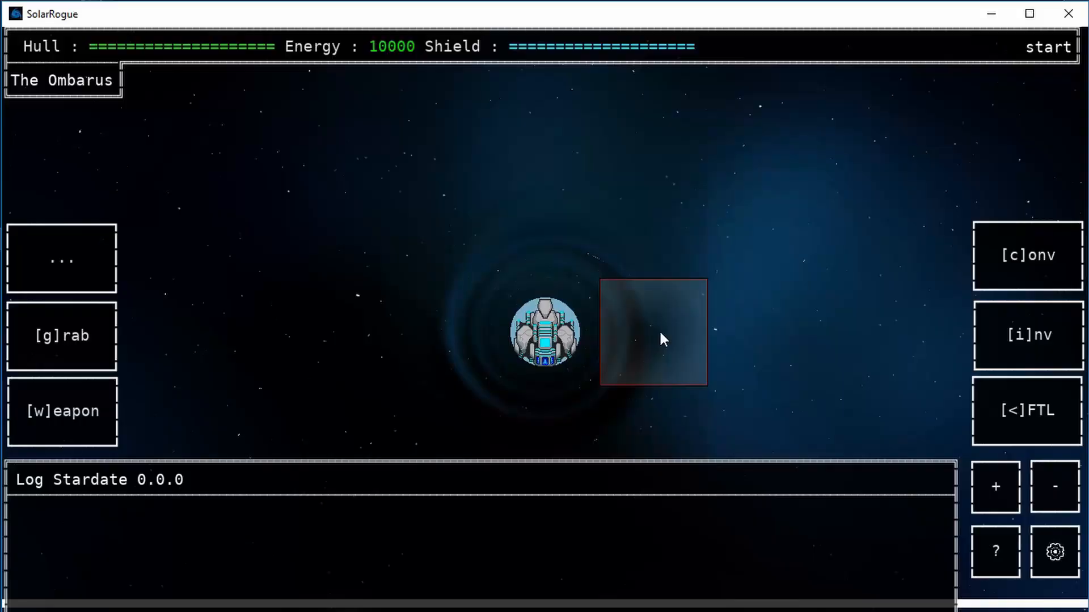
- Transfer the Matter-to-Energy Converter MK2 and all remaining Scout items to A Human Scout
left_click(1027, 335)
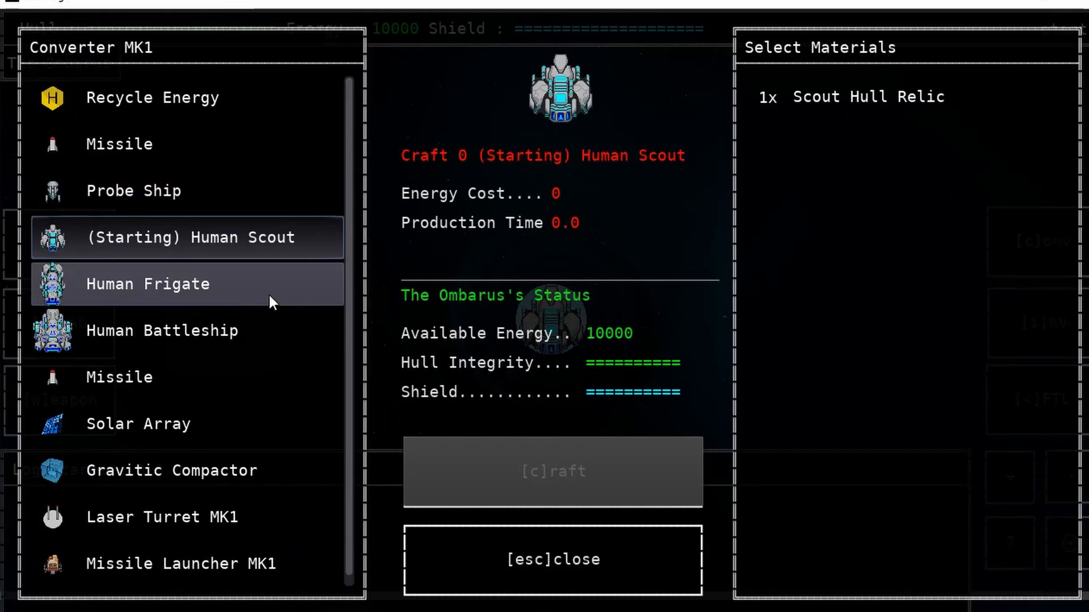
mouse_move(252, 303)
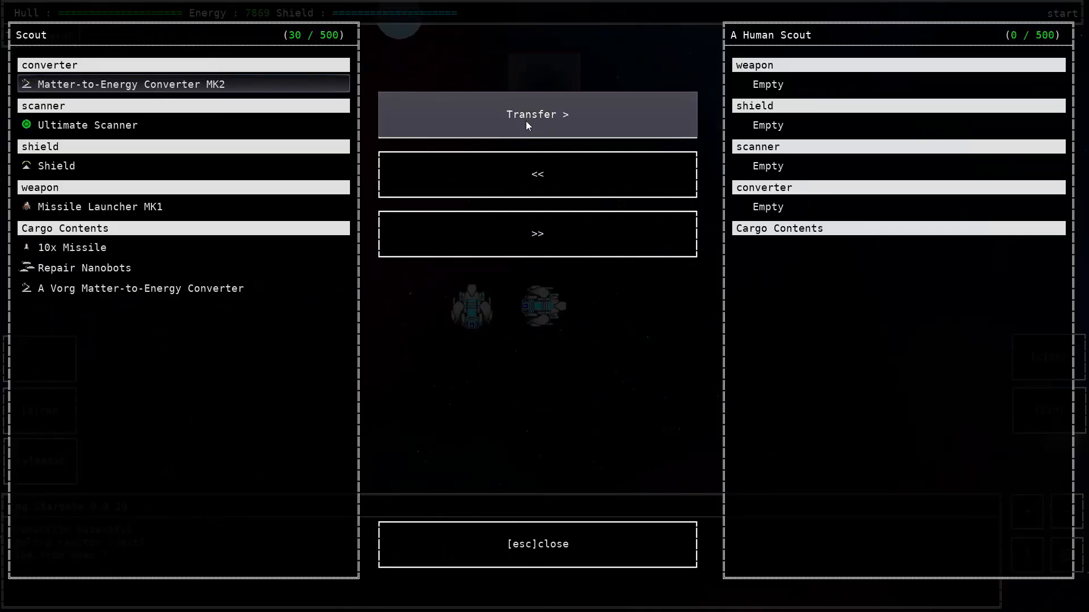
left_click(537, 114)
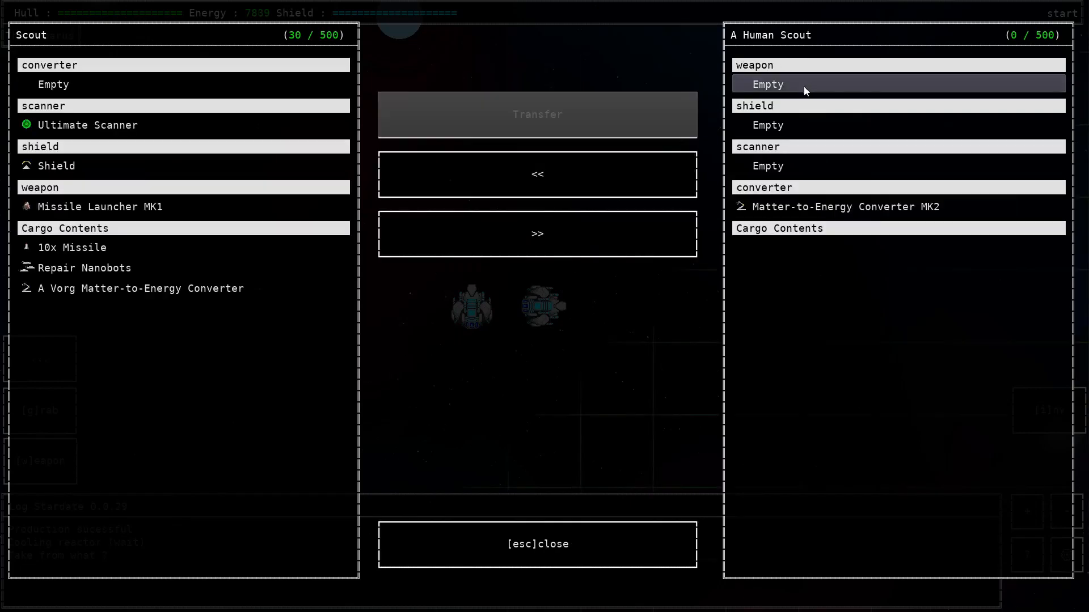
left_click(537, 233)
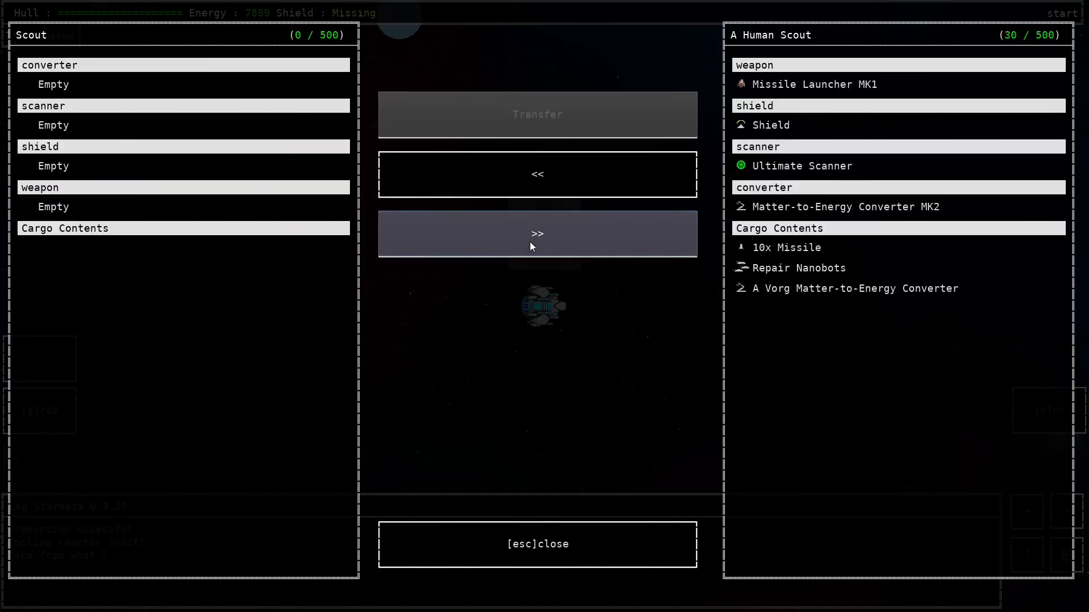